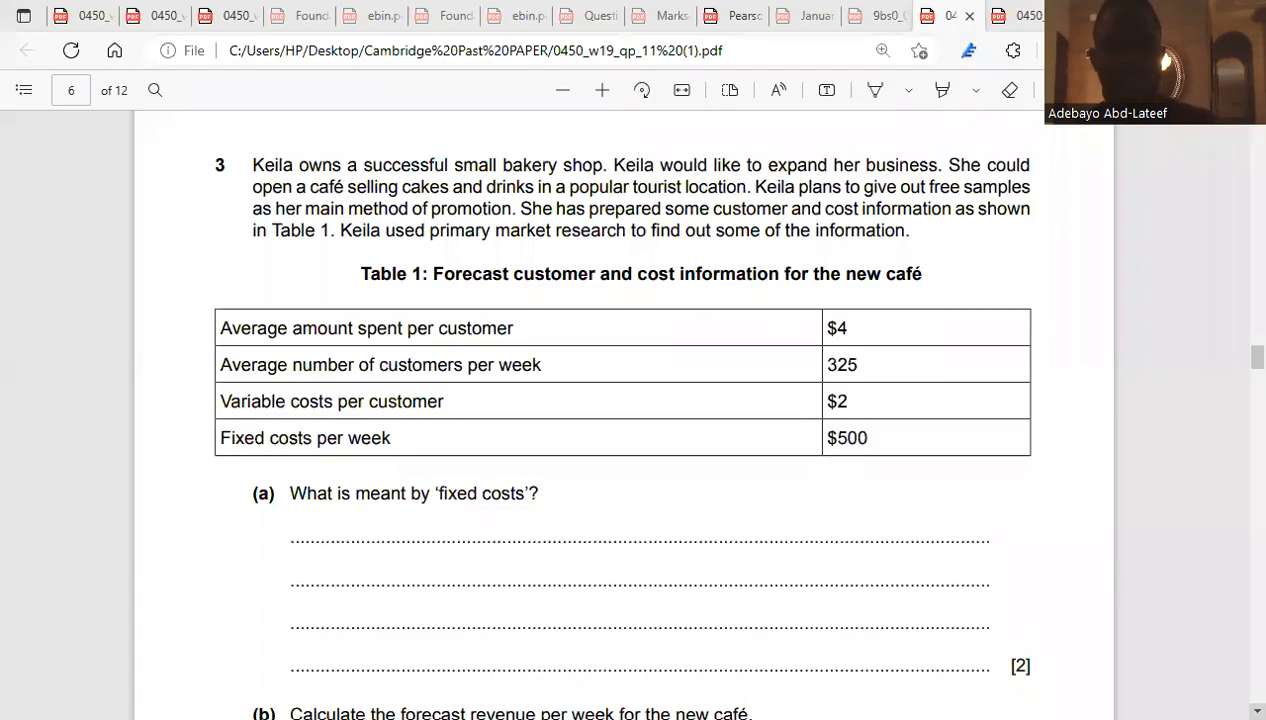
pyautogui.scroll(-3)
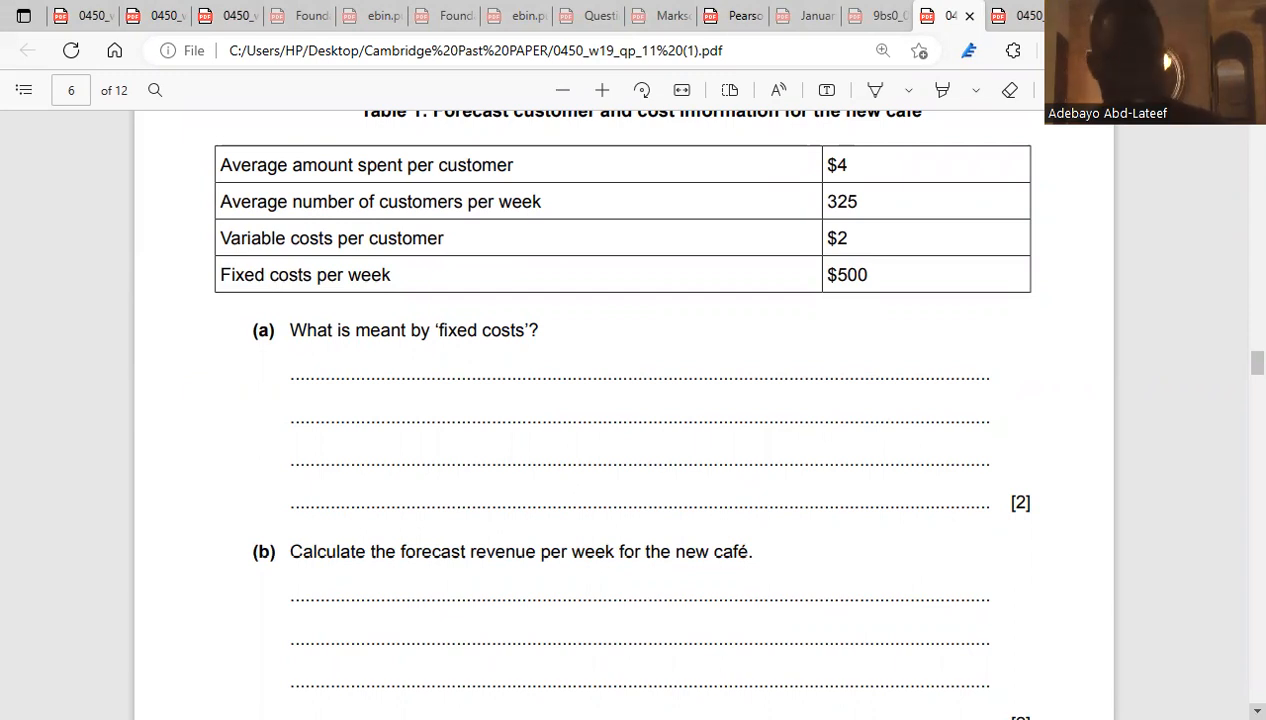
pyautogui.scroll(-3)
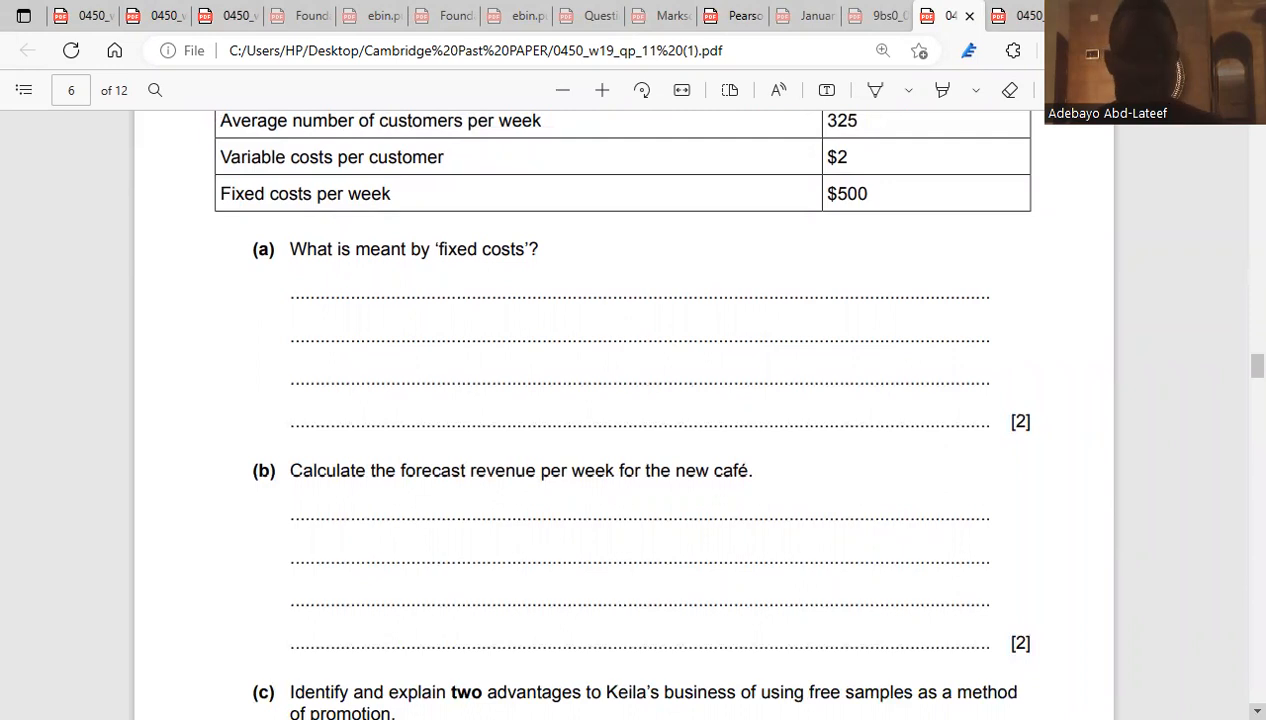
pyautogui.moveTo(1235, 161)
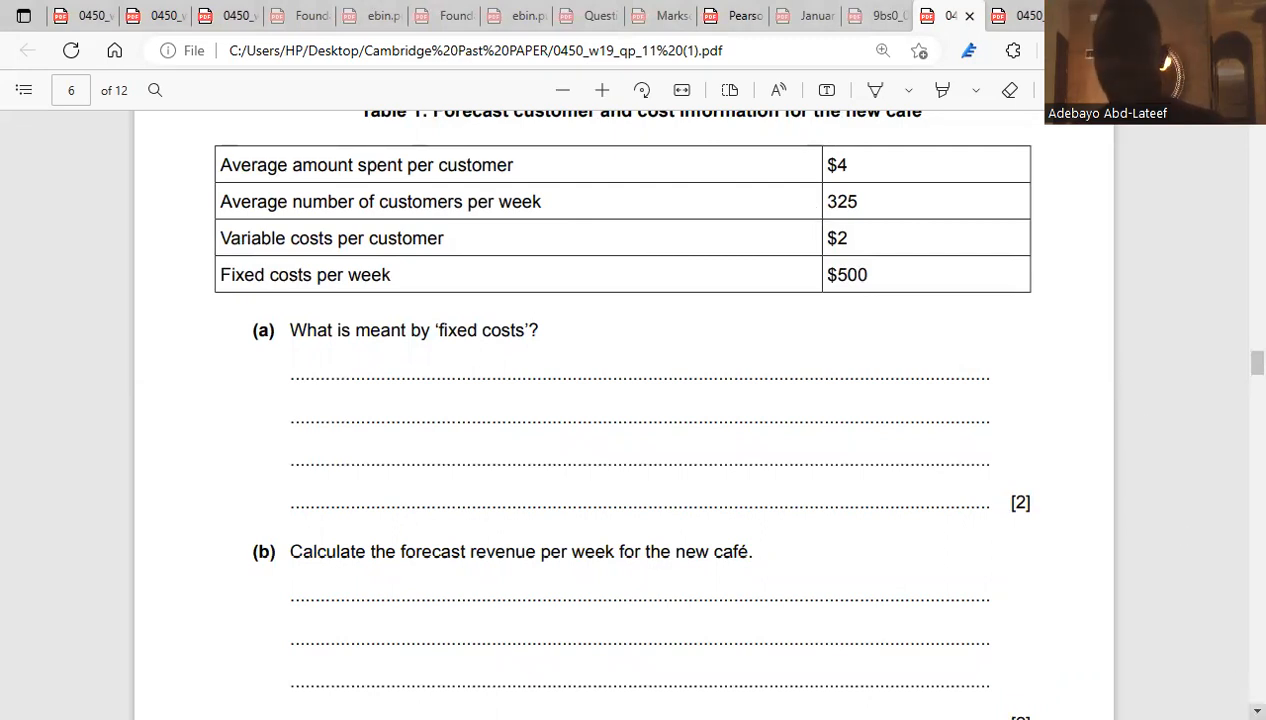
pyautogui.scroll(-3)
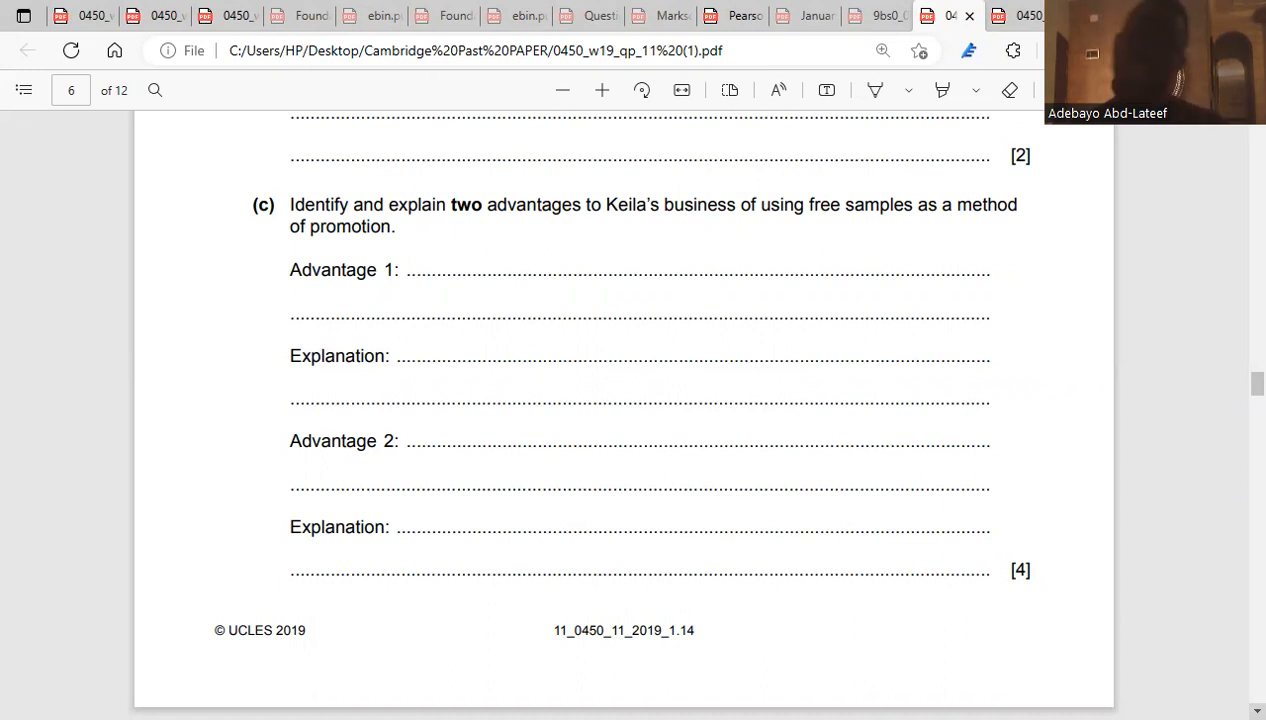
pyautogui.scroll(-3)
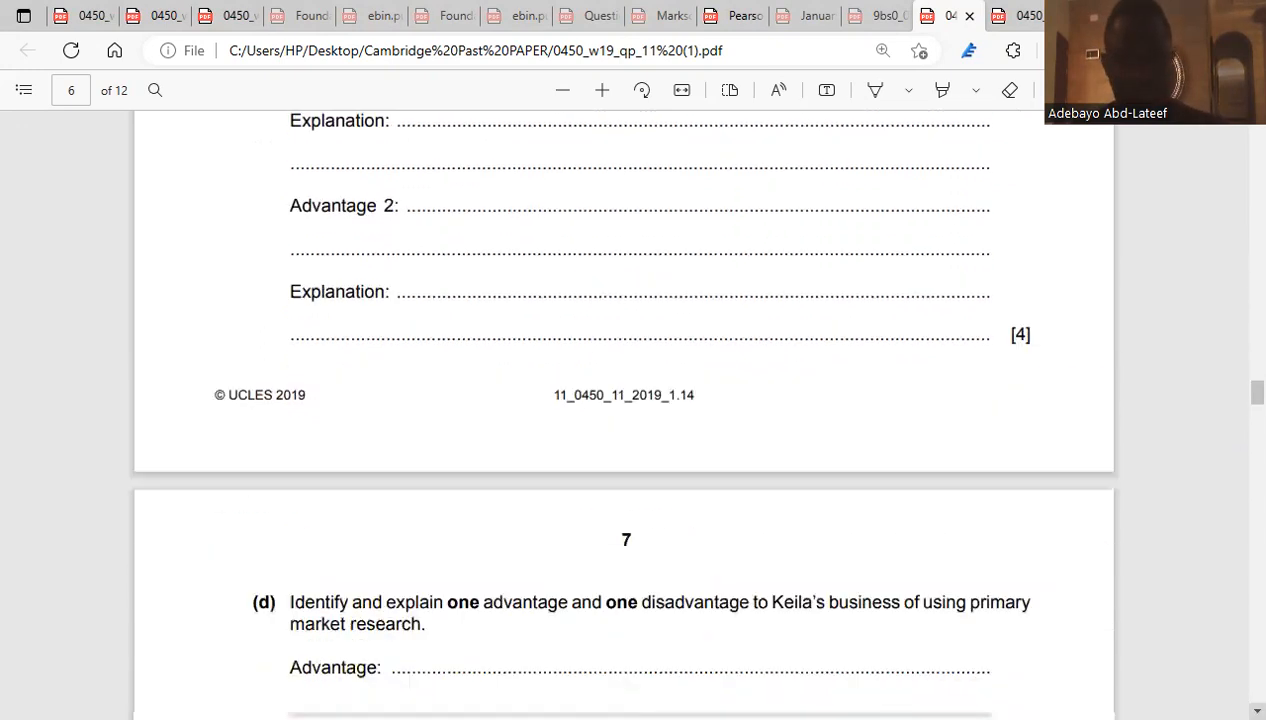
pyautogui.scroll(-3)
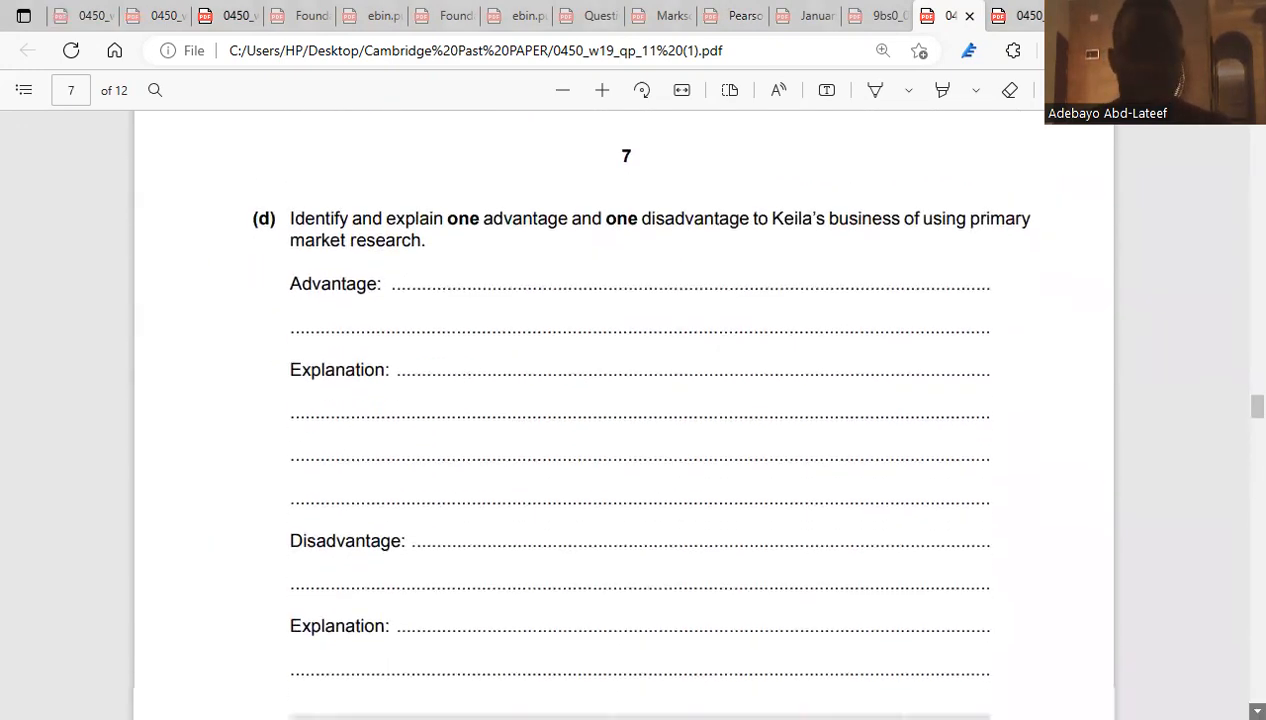
pyautogui.scroll(-3)
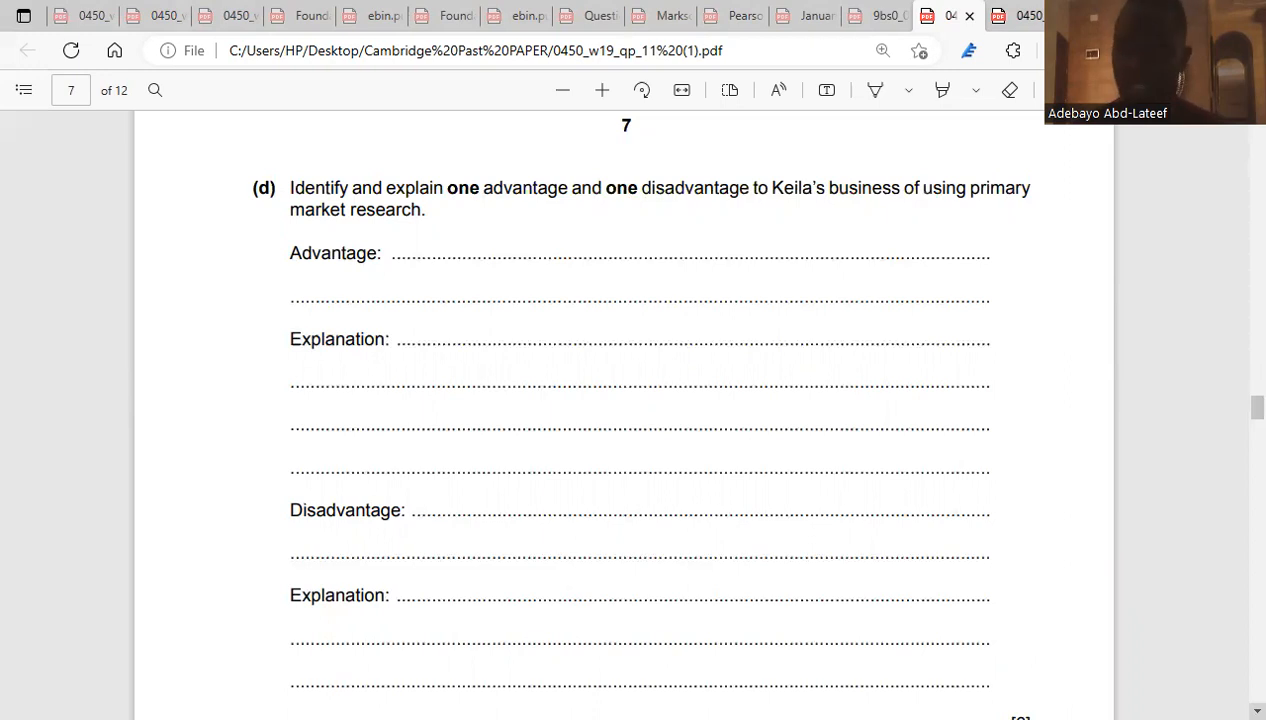
pyautogui.scroll(-3)
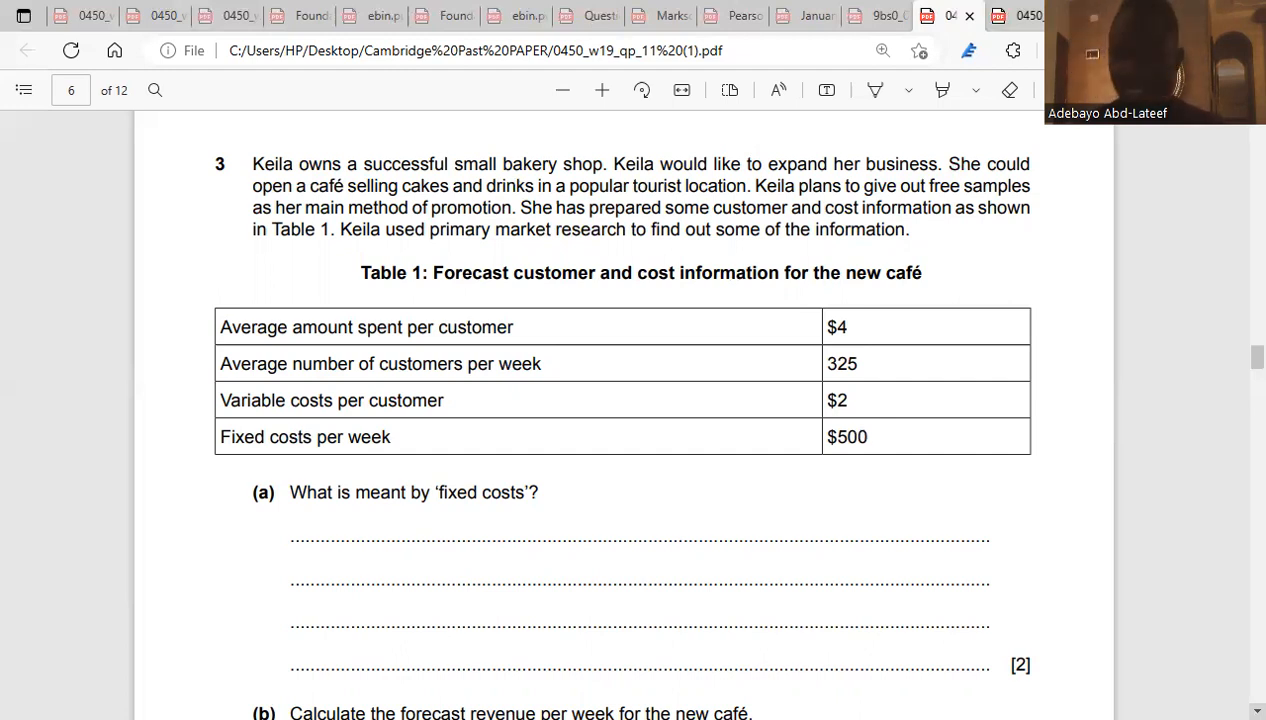
pyautogui.scroll(-3)
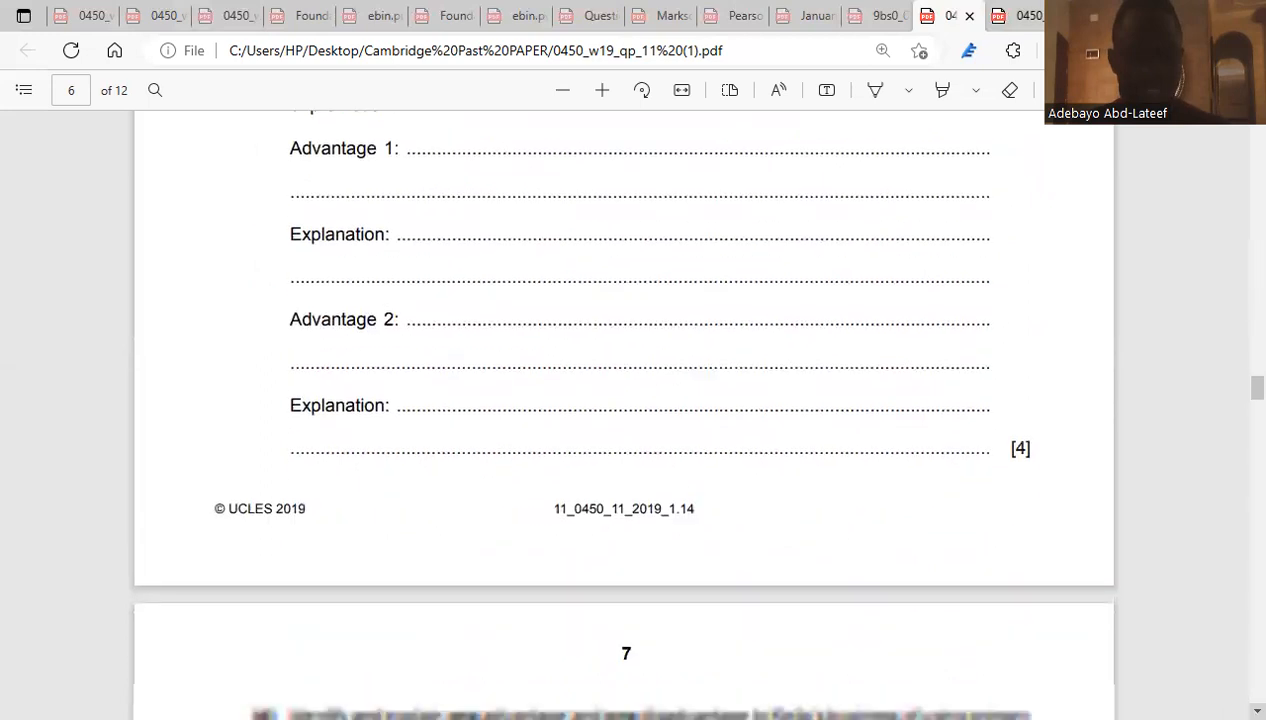